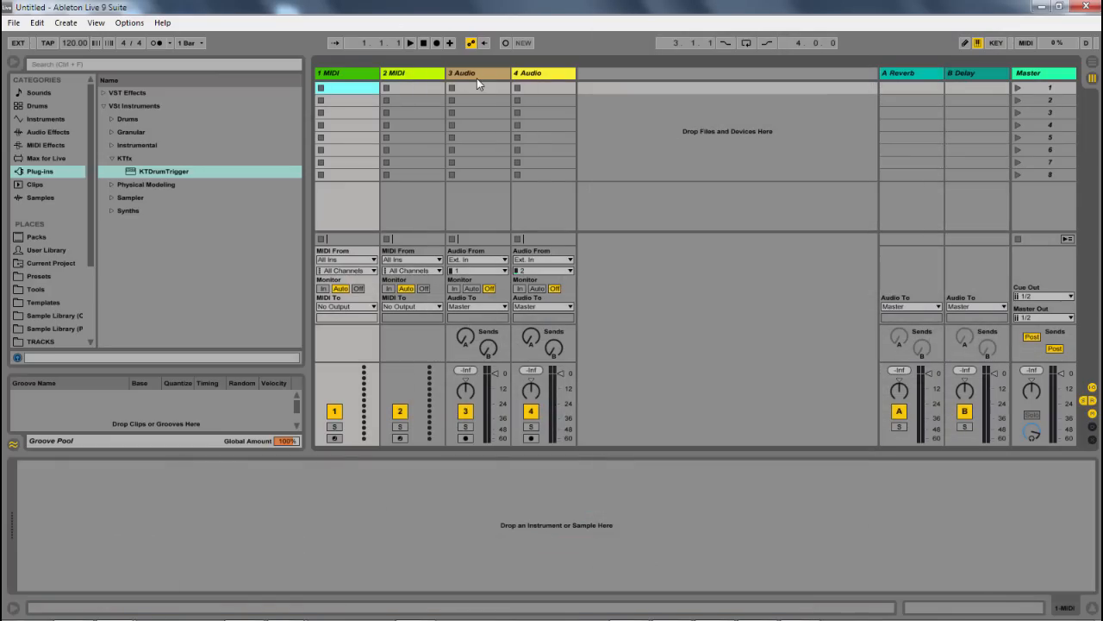
- Set the 4 Audio track's Monitor to In so it hears the live drum input
{"action": "left_click", "coordinate": [541, 73]}
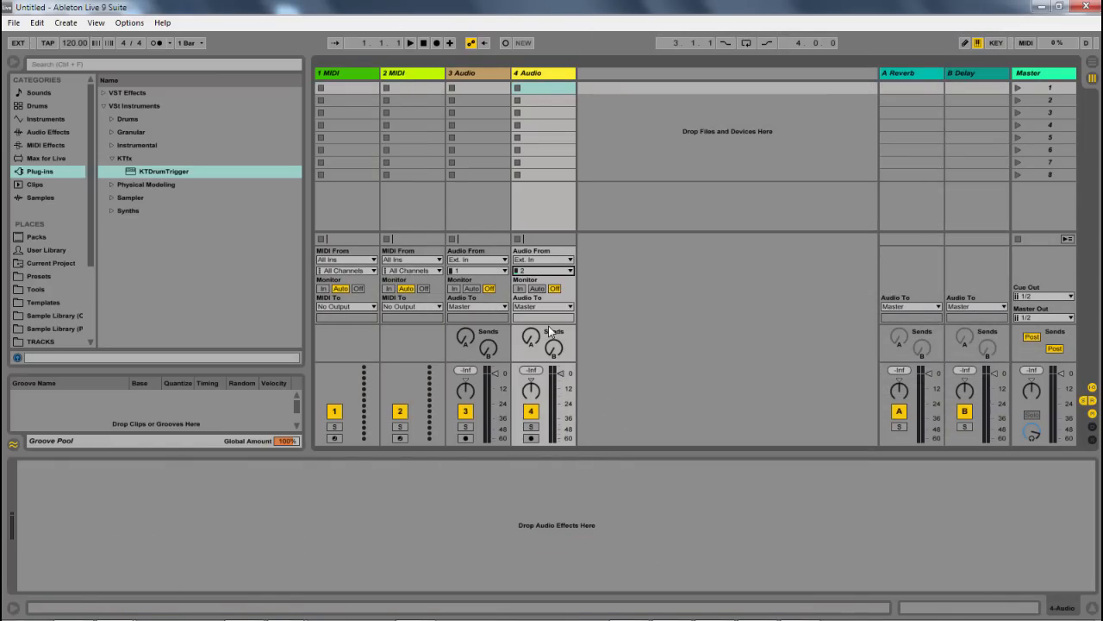
{"action": "left_click", "coordinate": [541, 269]}
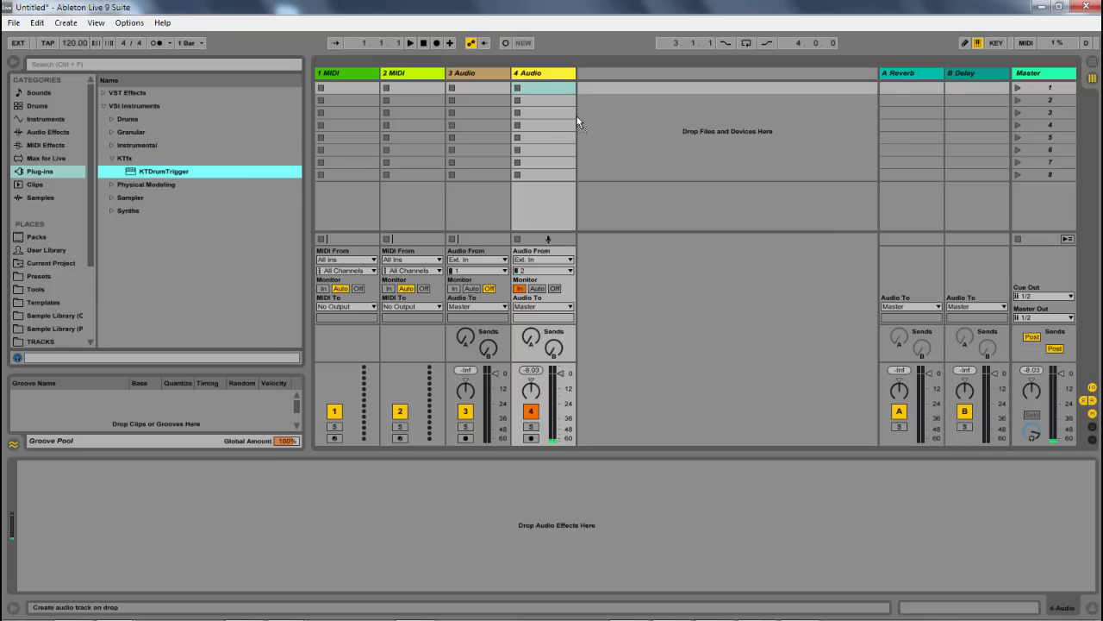
- Load KTDrumTrigger from the Plug-ins browser onto the 4 Audio track
{"action": "double_click", "coordinate": [162, 171]}
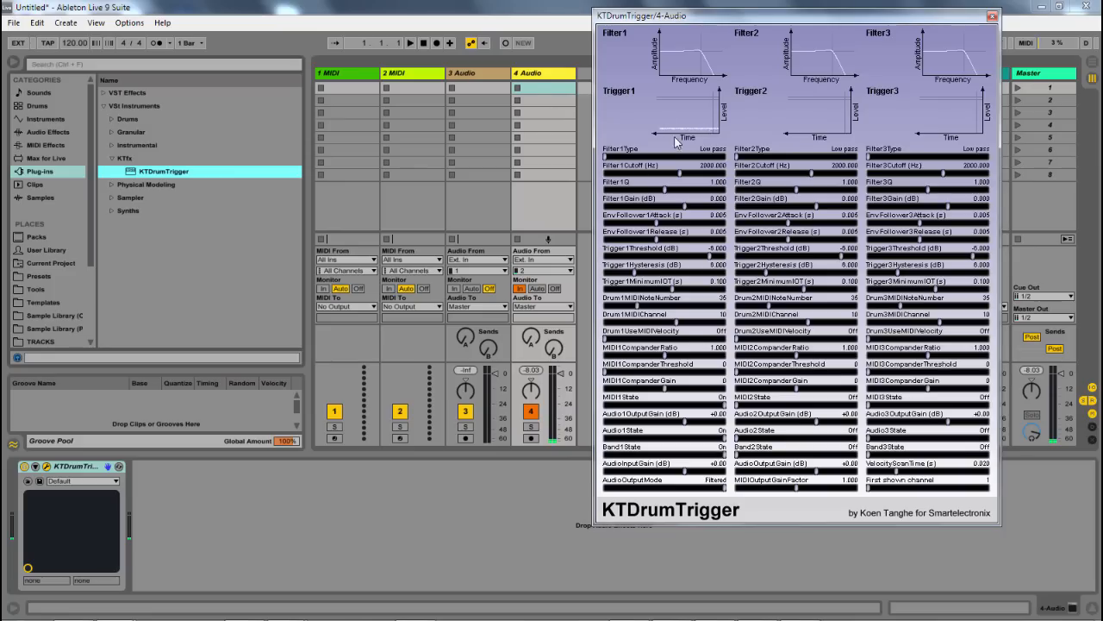
{"action": "mouse_move", "coordinate": [610, 121]}
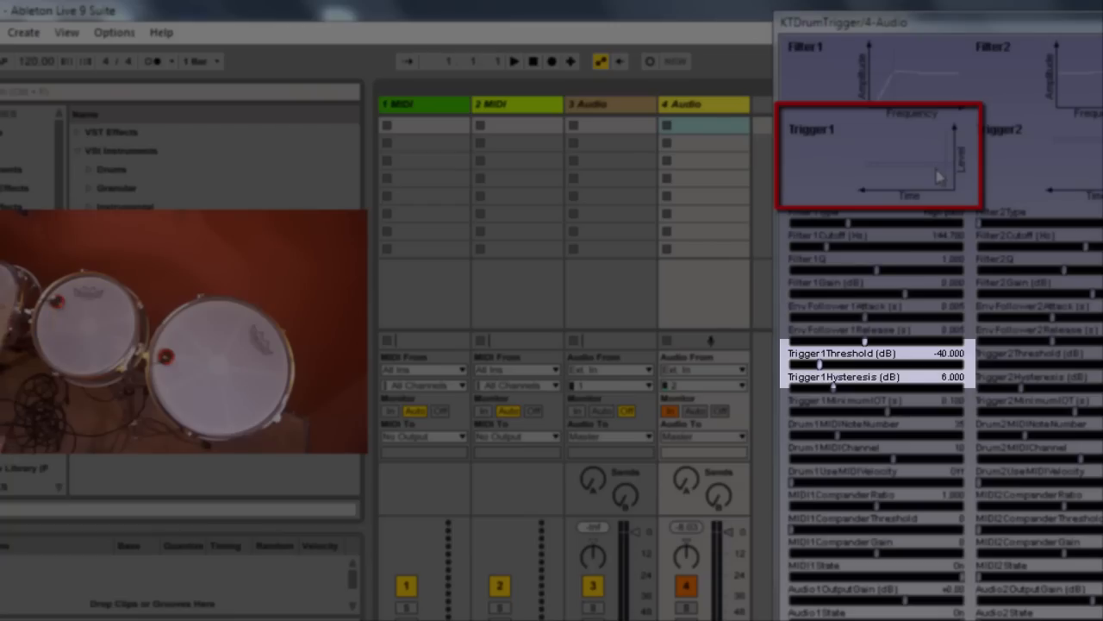
{"action": "mouse_move", "coordinate": [931, 169]}
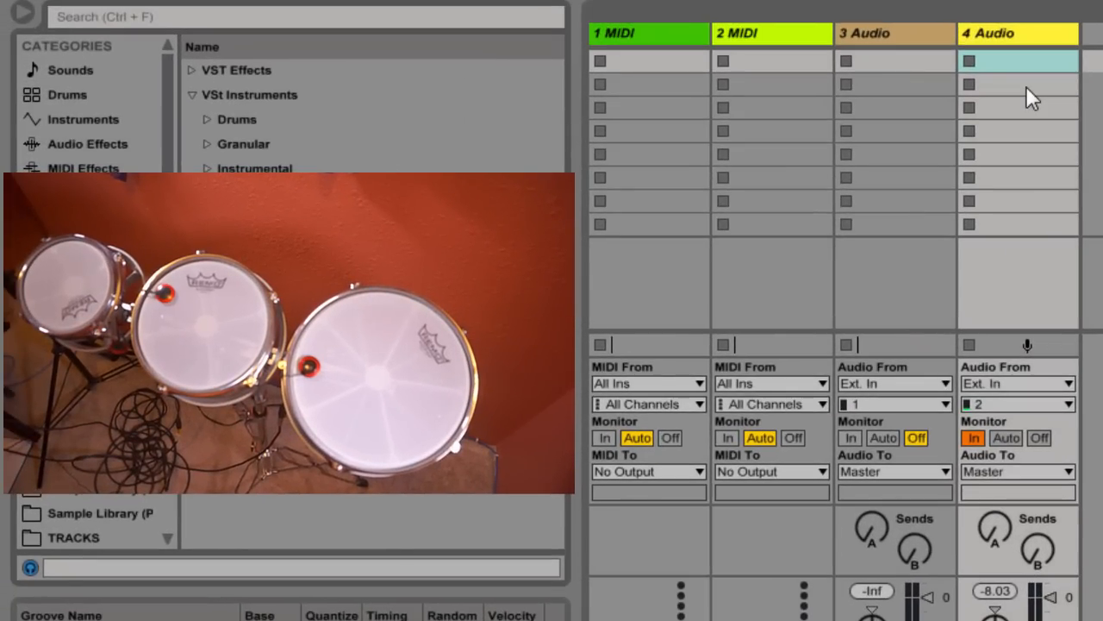
- Check the second MIDI track's MIDI From choices, leave them unchanged, and rename it 'Mid'
{"action": "left_click", "coordinate": [872, 33]}
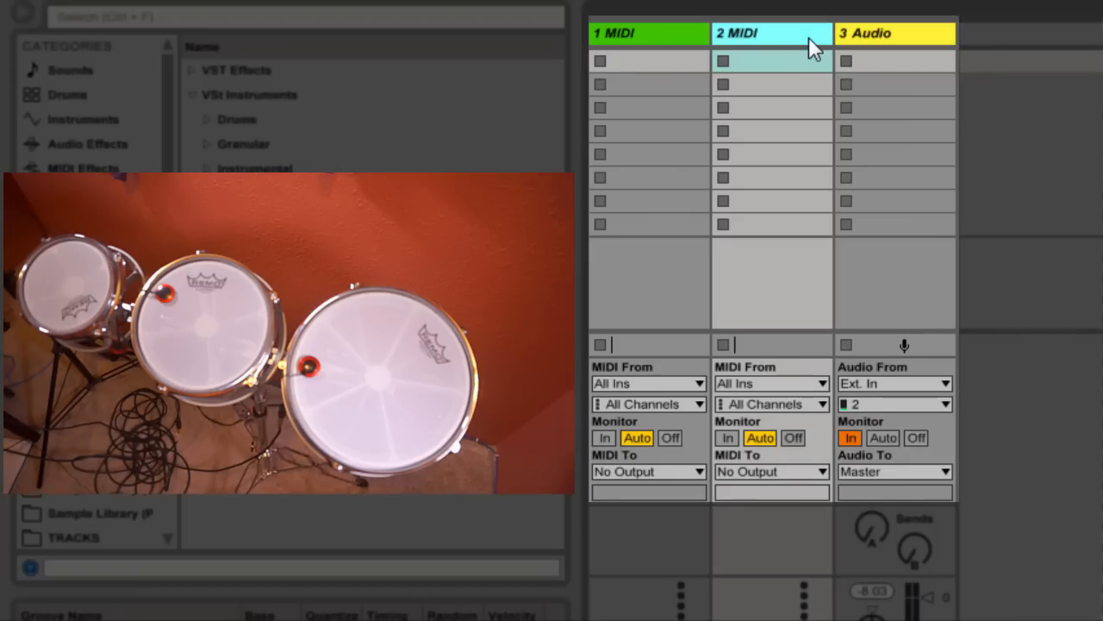
{"action": "mouse_move", "coordinate": [779, 382]}
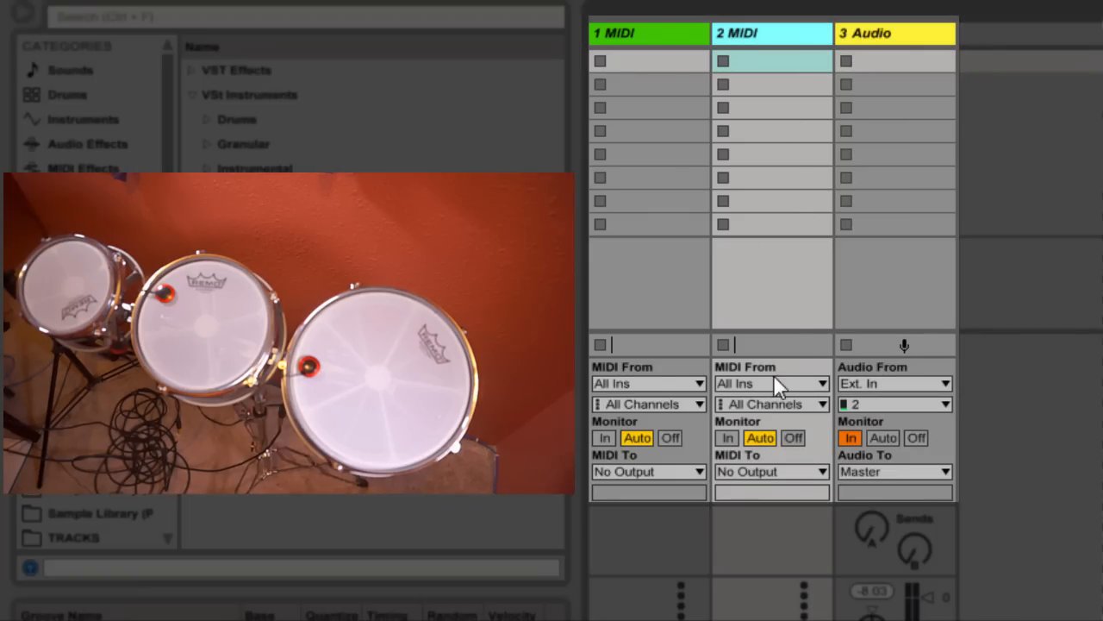
{"action": "left_click", "coordinate": [772, 383]}
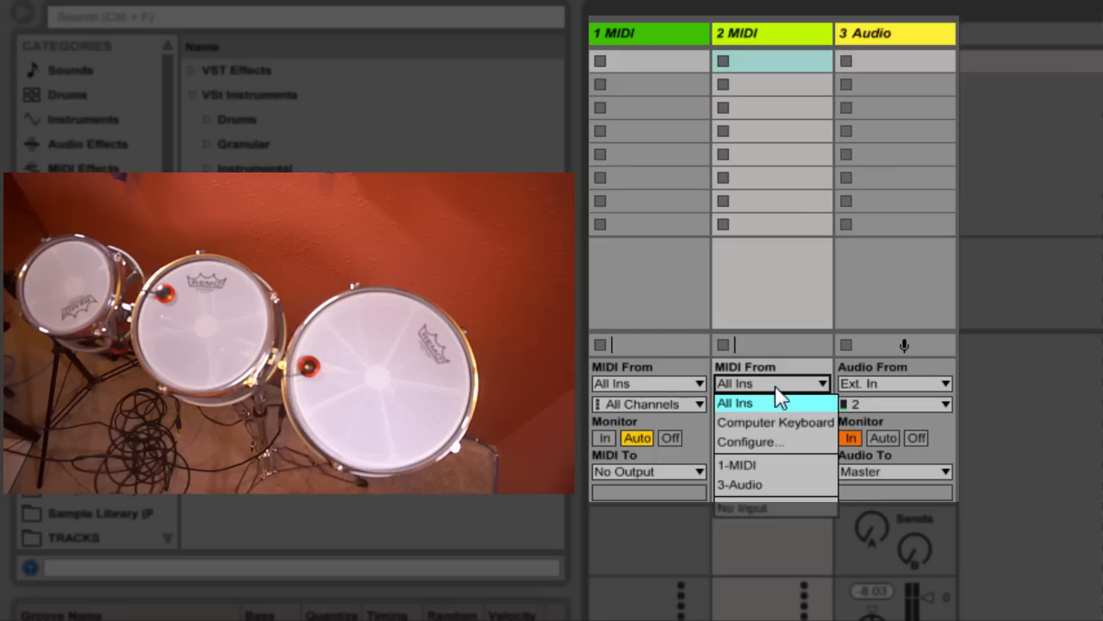
{"action": "left_click", "coordinate": [879, 34]}
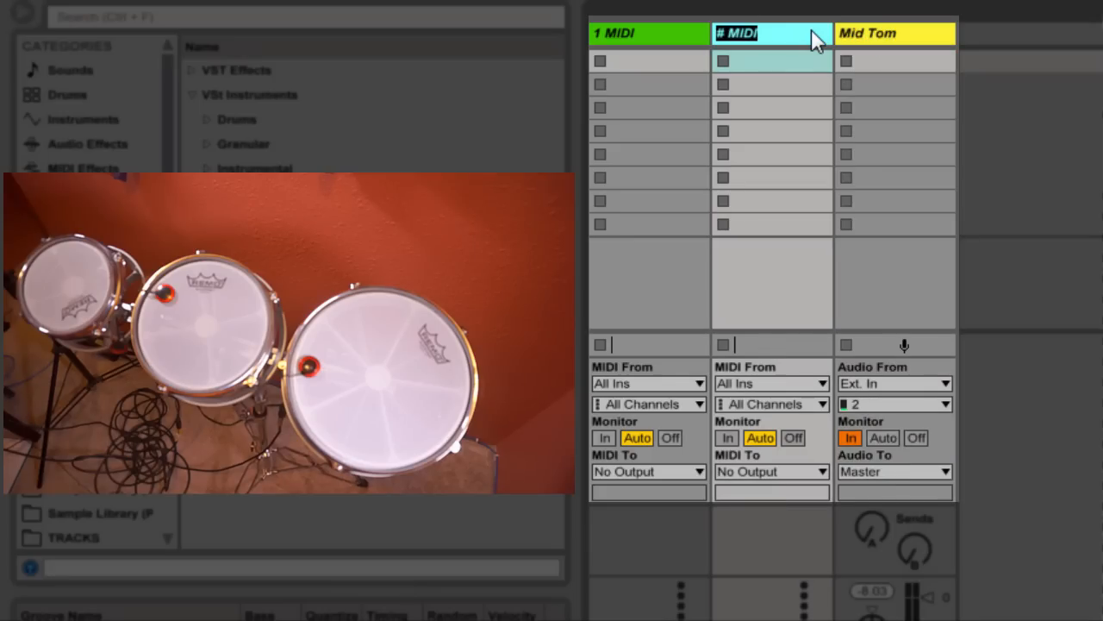
{"action": "type", "text": "Mid"}
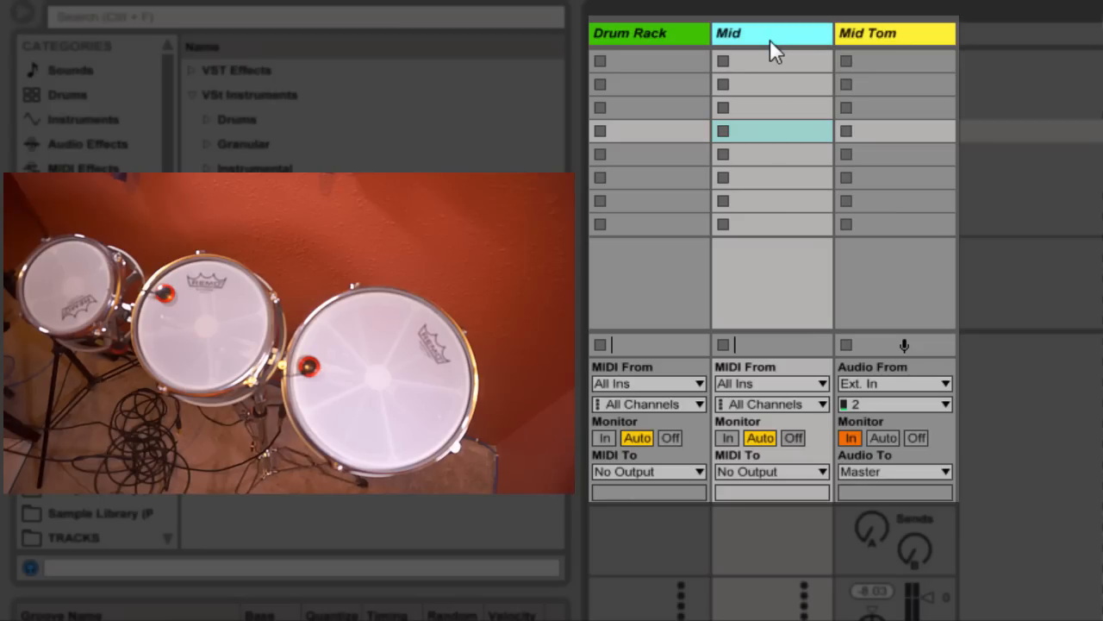
- Set Mid's MIDI From to Mid Tom / KTDrumTrigger and its MIDI To to Drum Rack
{"action": "left_click", "coordinate": [772, 383]}
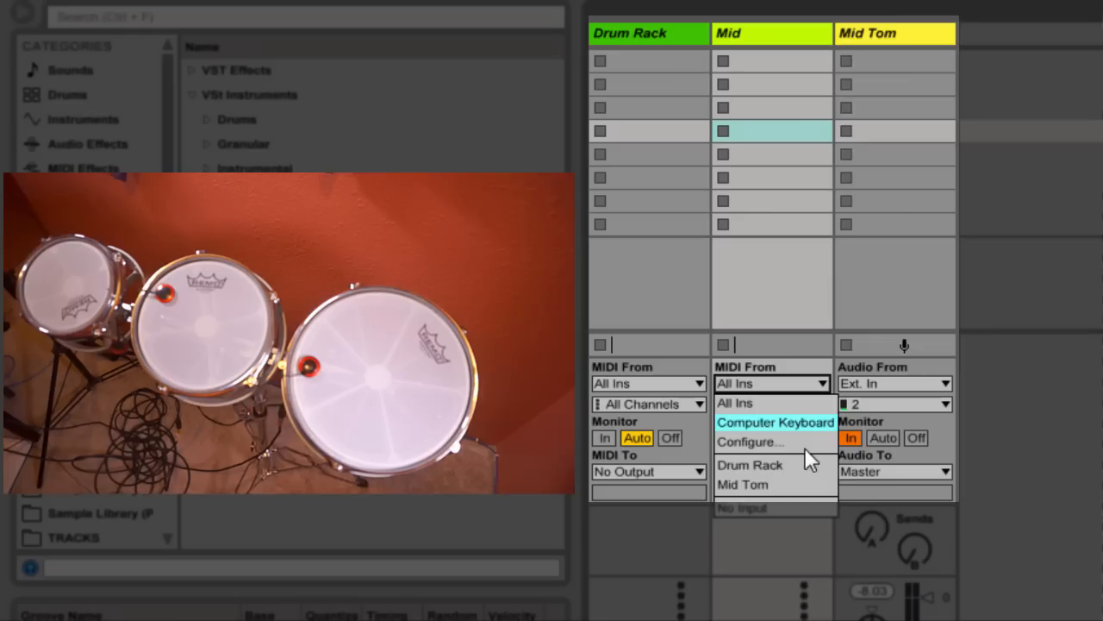
{"action": "left_click", "coordinate": [743, 484]}
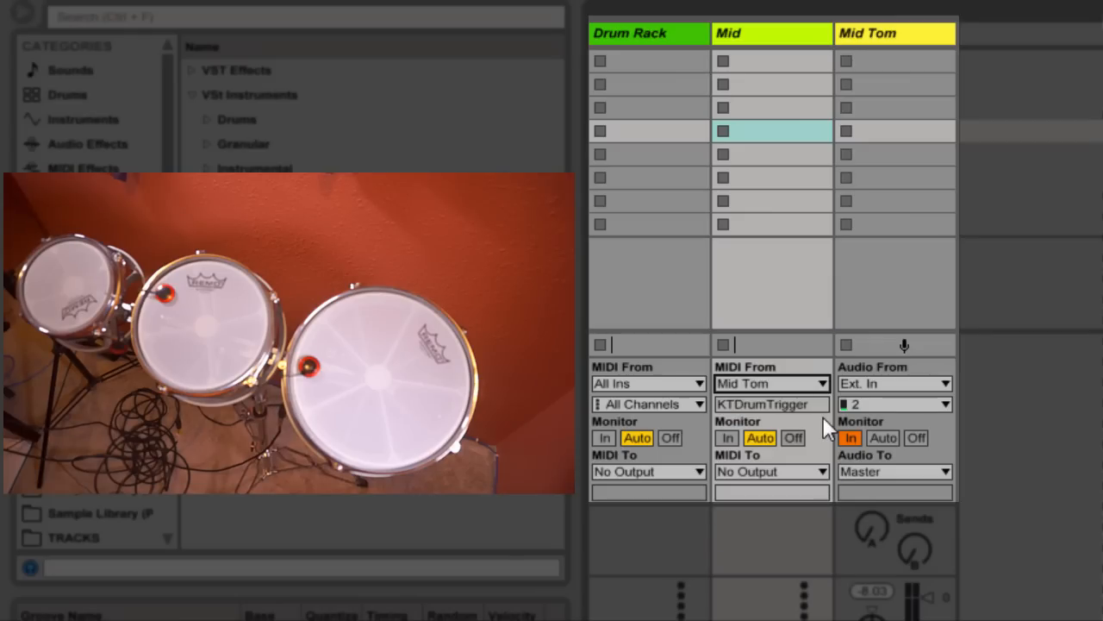
{"action": "left_click", "coordinate": [727, 438]}
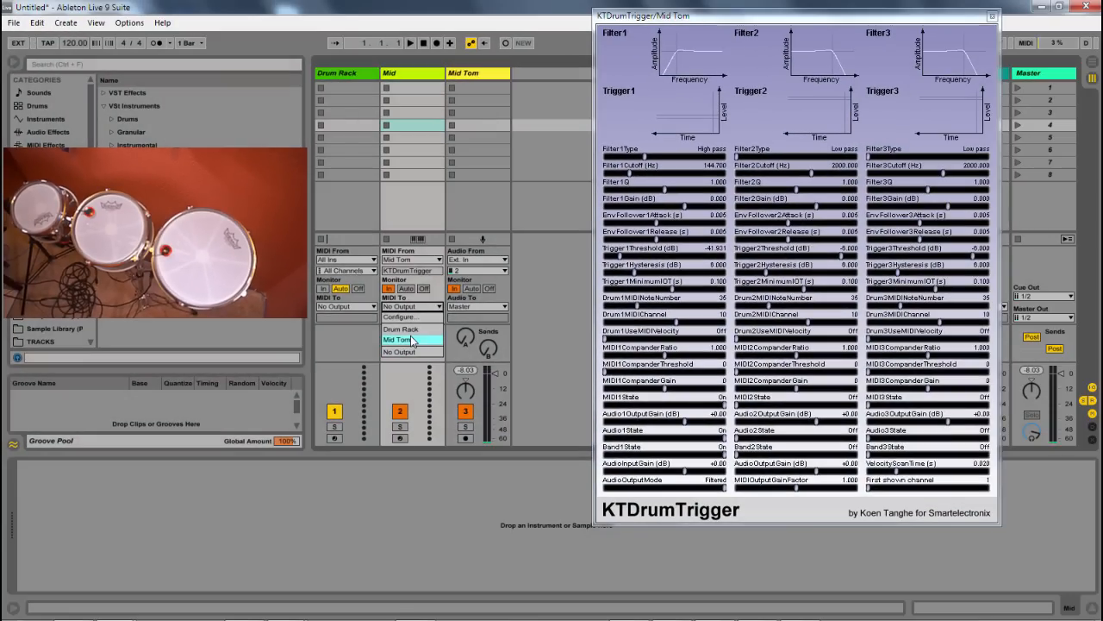
{"action": "left_click", "coordinate": [400, 328]}
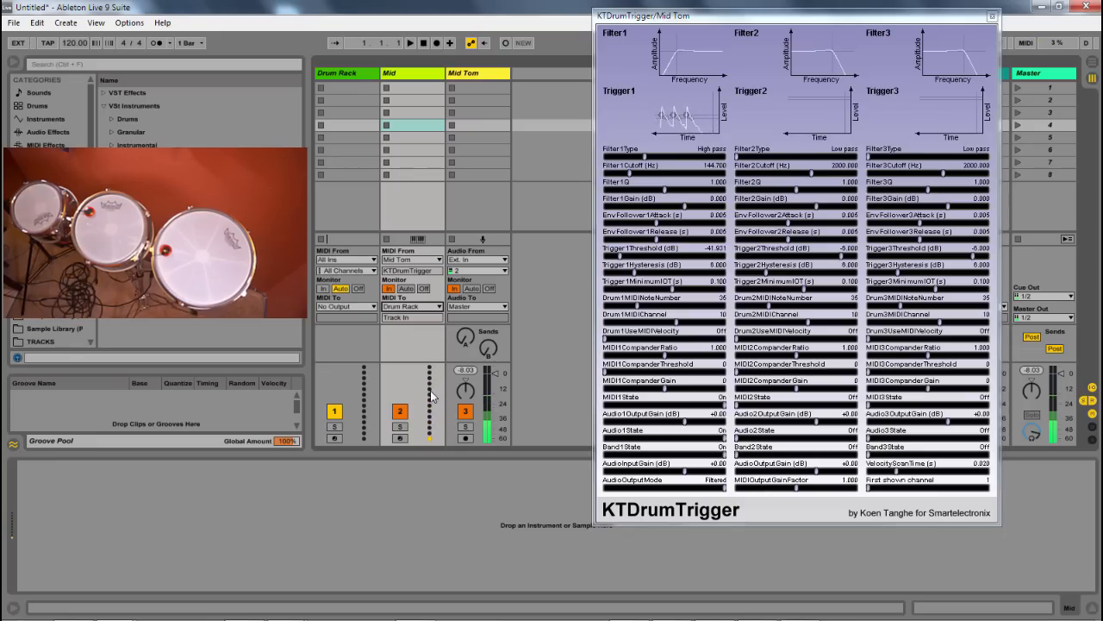
{"action": "left_click", "coordinate": [39, 170]}
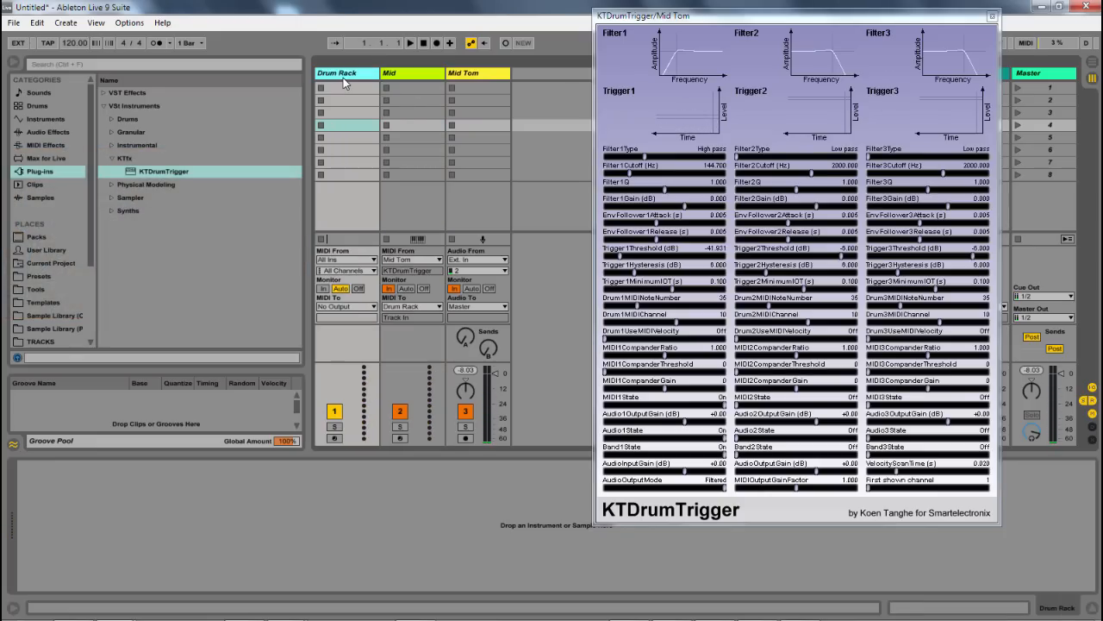
{"action": "mouse_move", "coordinate": [53, 131]}
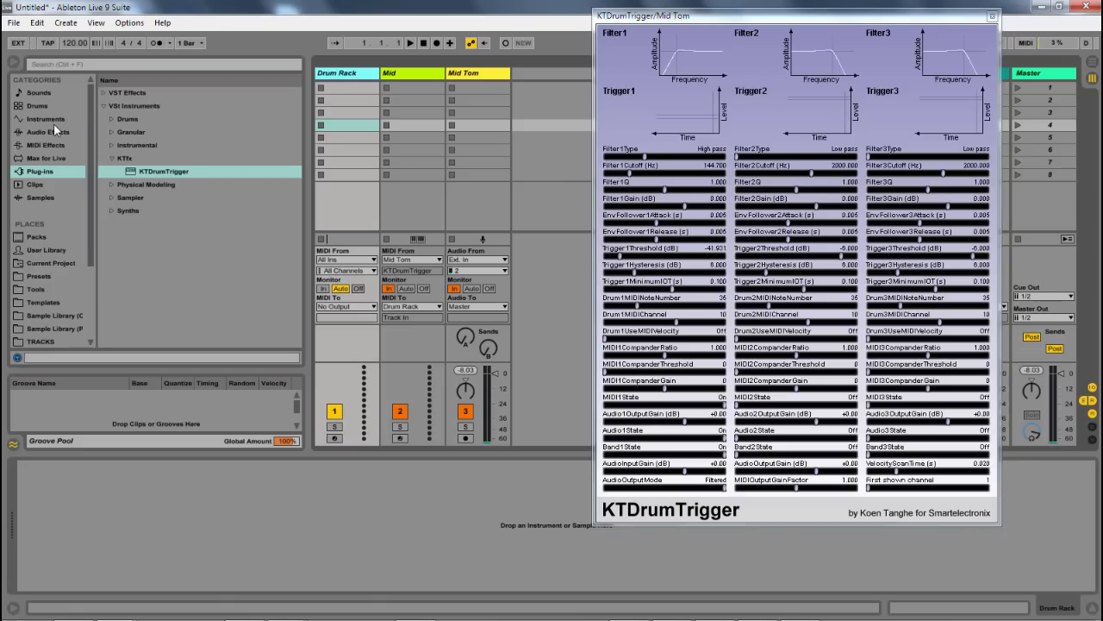
- Search Drums for '808', load Kit-Core 808.adg onto Drum Rack and show the Tom Mid 808 pad
{"action": "left_click", "coordinate": [36, 105]}
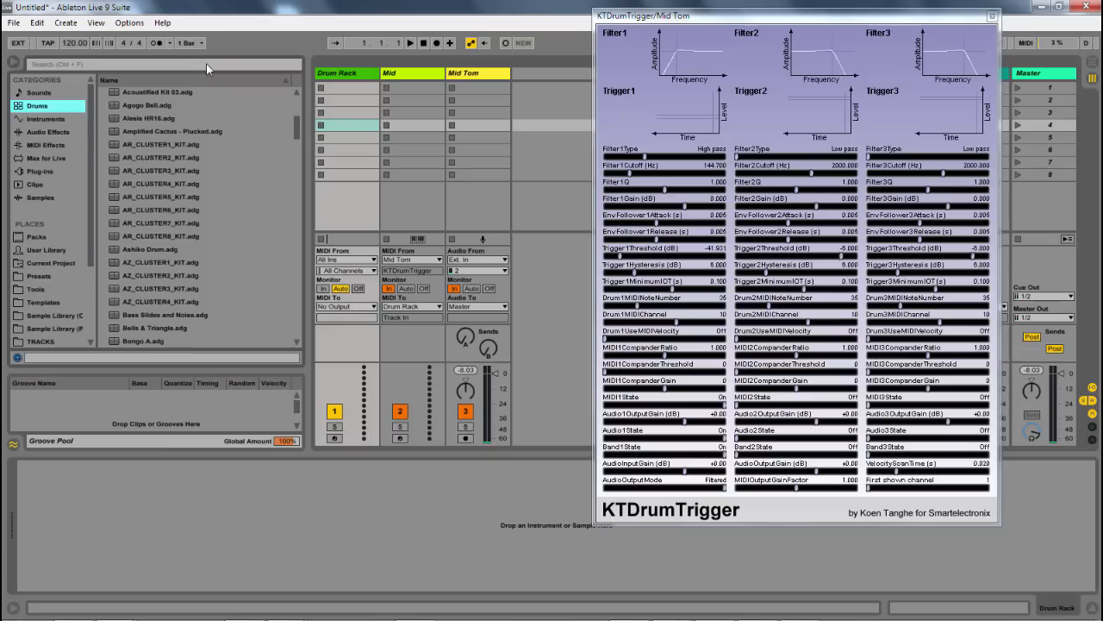
{"action": "type", "text": "808"}
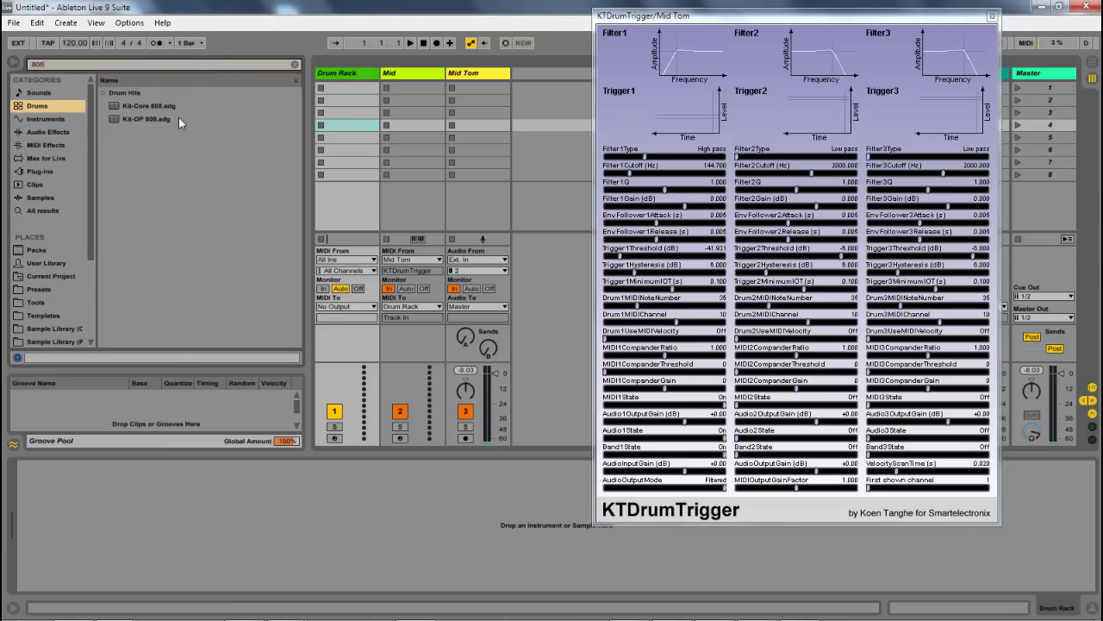
{"action": "left_click", "coordinate": [147, 107]}
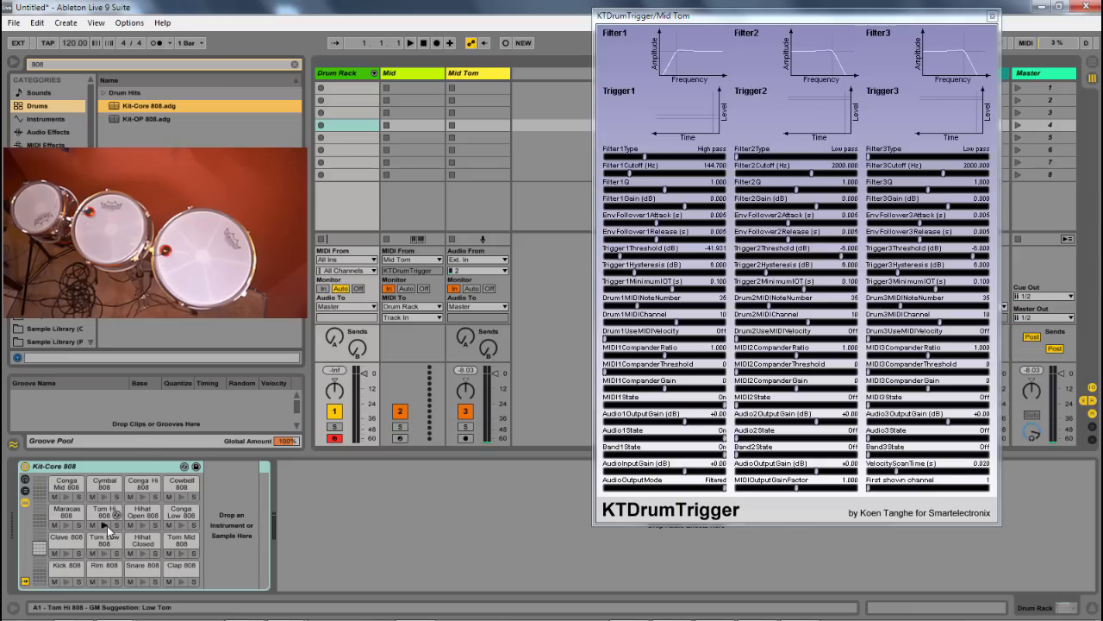
{"action": "left_click", "coordinate": [664, 296]}
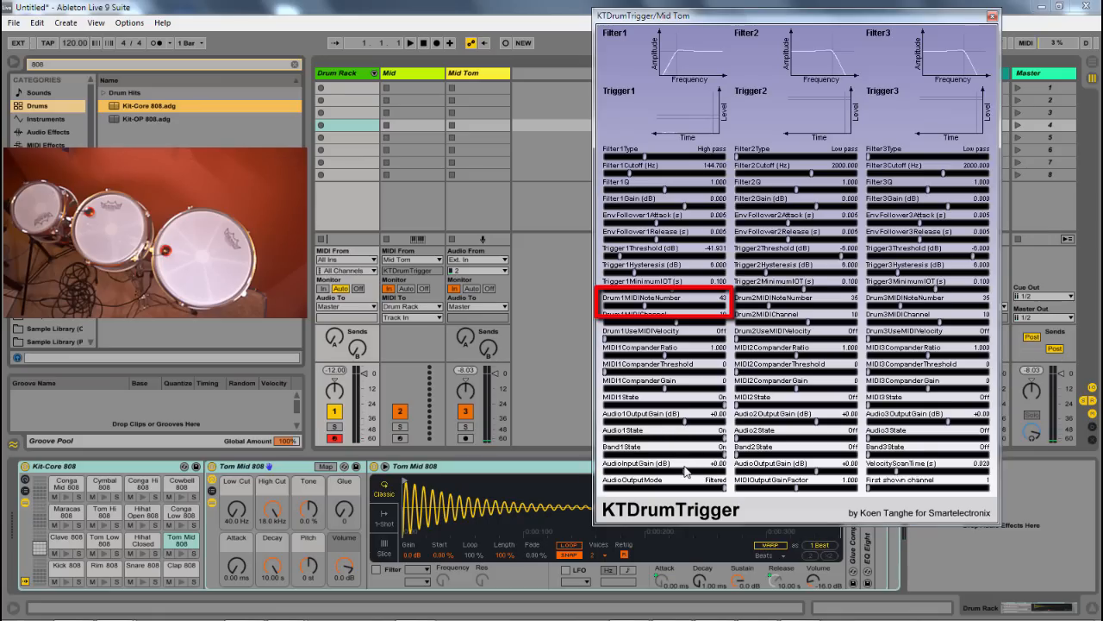
{"action": "mouse_move", "coordinate": [721, 490]}
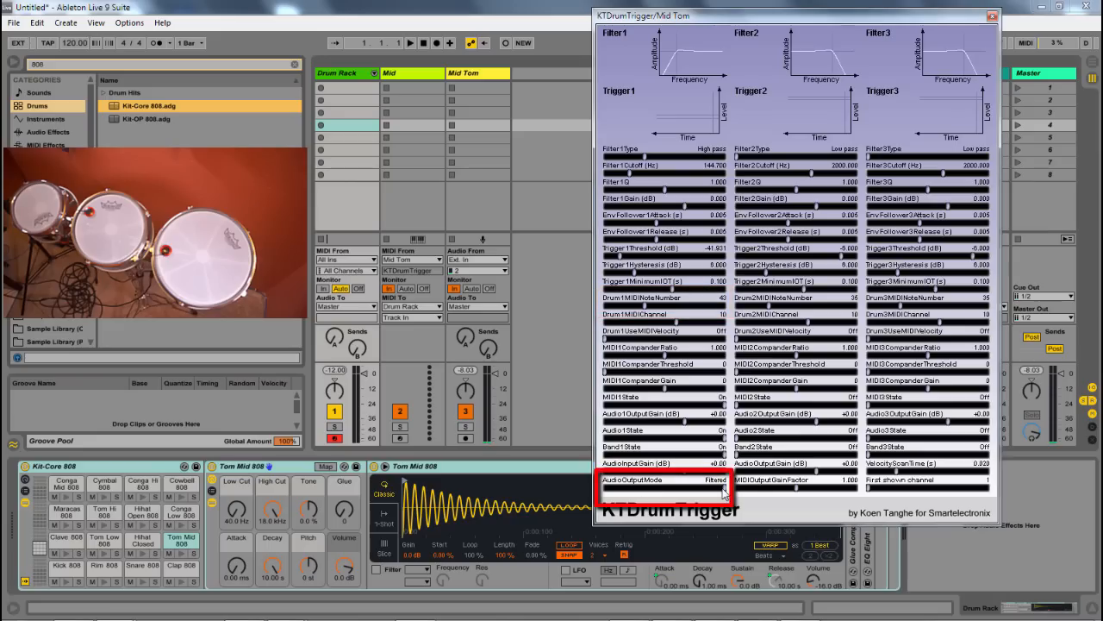
{"action": "left_click", "coordinate": [711, 489]}
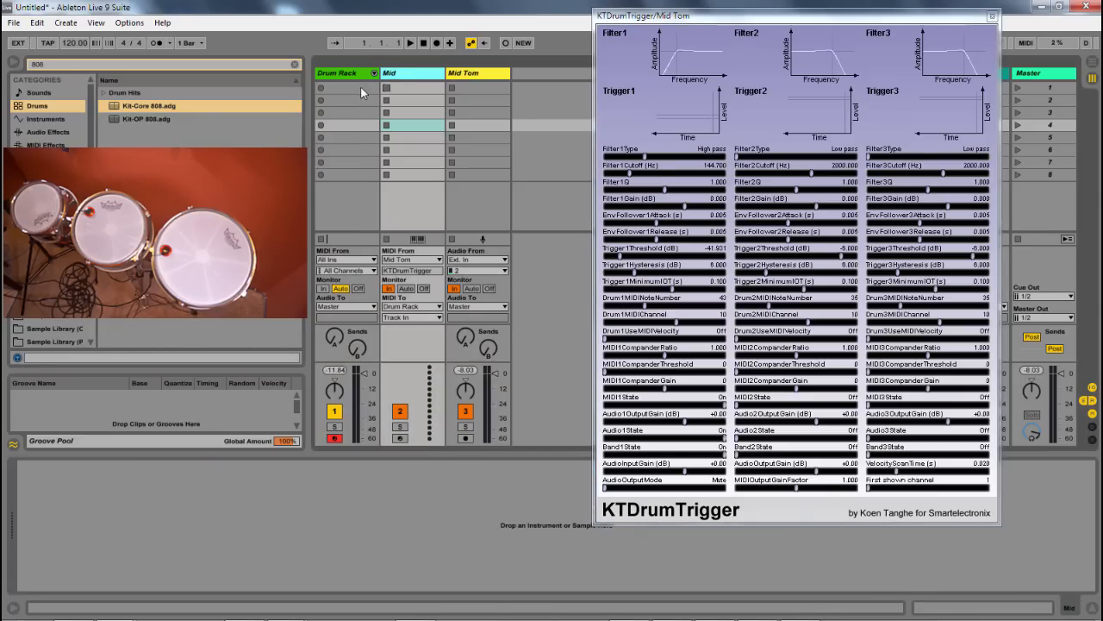
- Duplicate Mid and Mid Tom and rename the copied Mid track 'Big'
{"action": "left_click", "coordinate": [476, 73]}
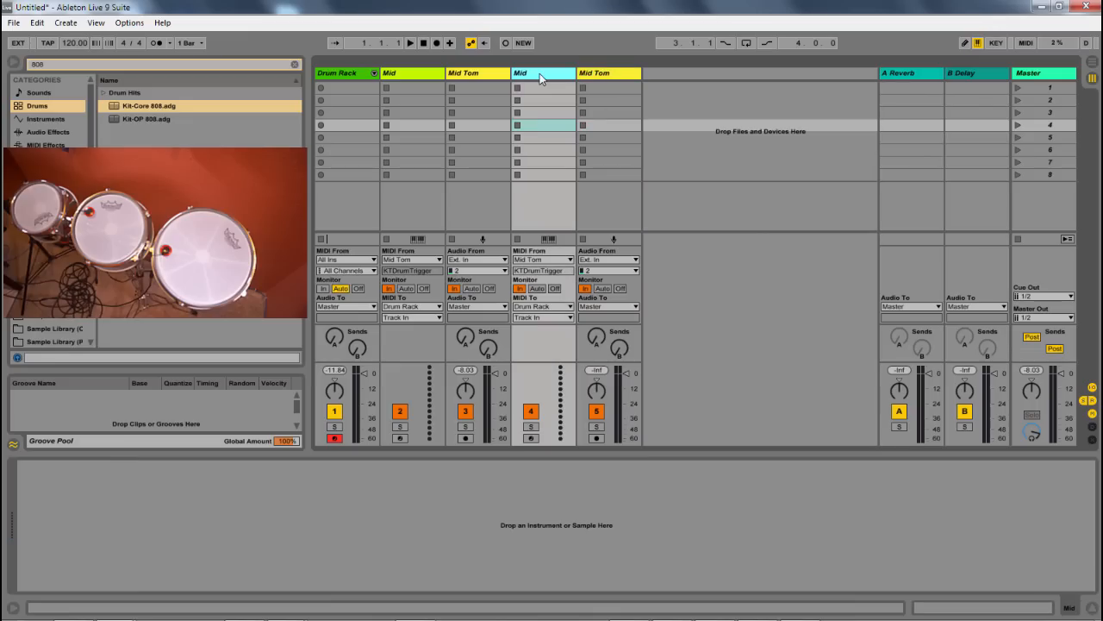
{"action": "double_click", "coordinate": [528, 72]}
{"action": "type", "text": "Big"}
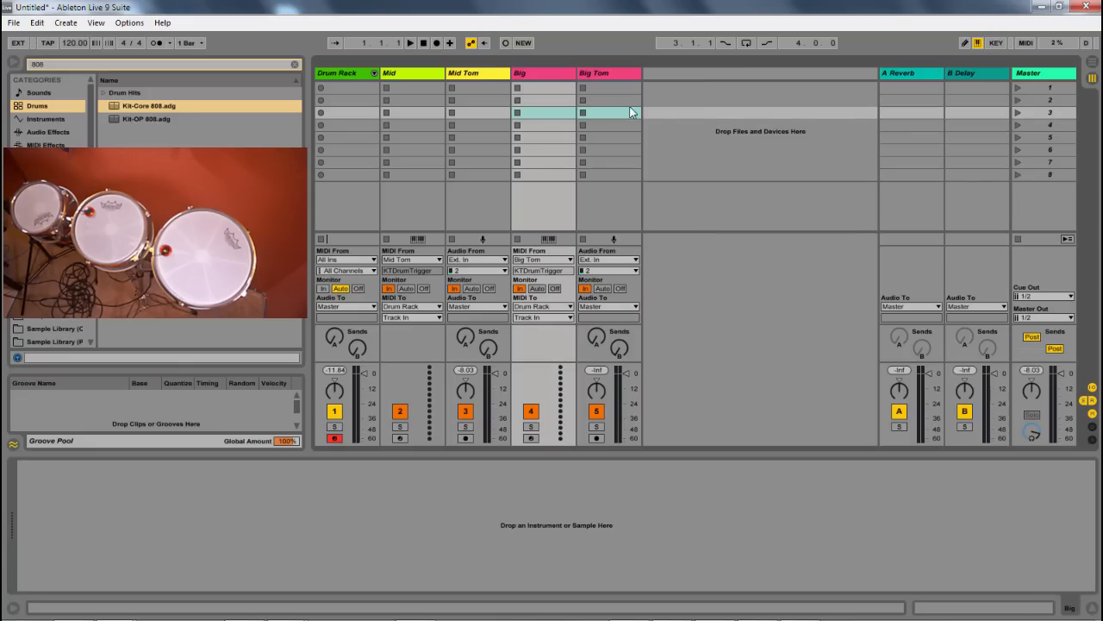
- Show Big Tom's devices and bring up its own KTDrumTrigger plug-in window
{"action": "left_click", "coordinate": [604, 73]}
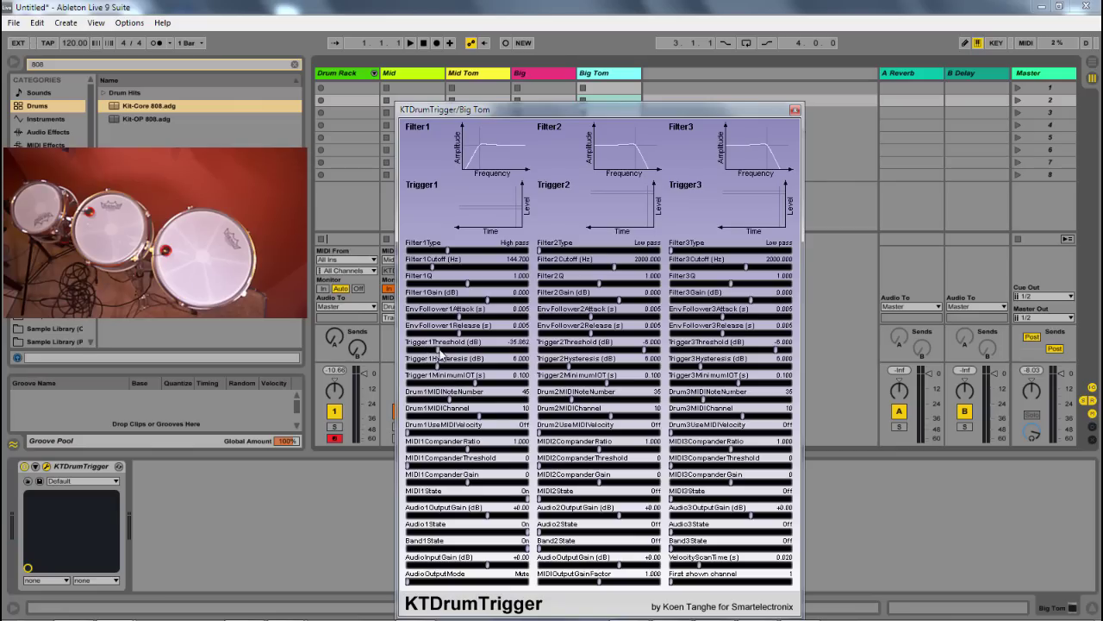
{"action": "left_click_drag", "start_coordinate": [466, 342], "coordinate": [465, 349]}
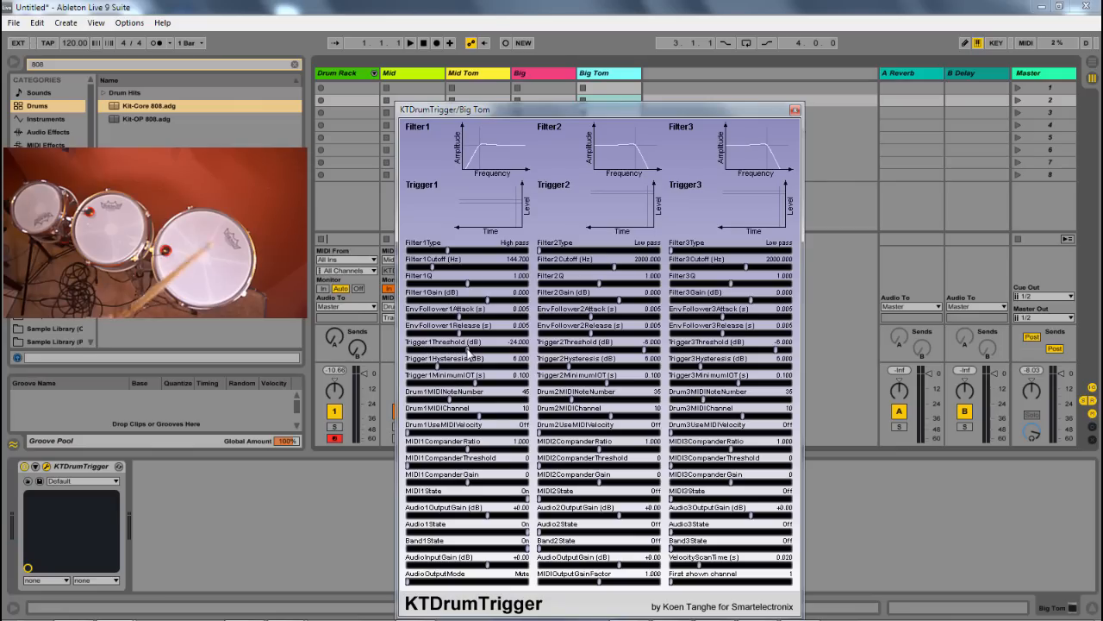